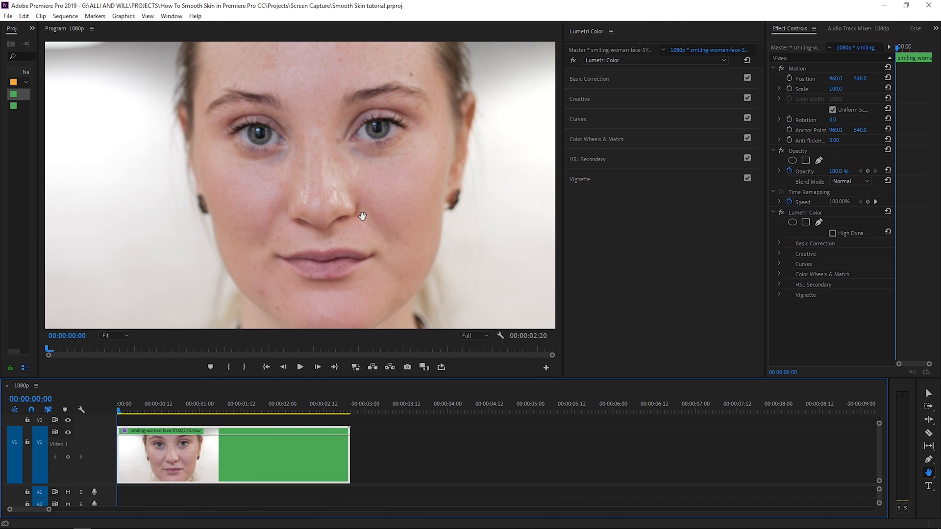
pyautogui.moveTo(362, 205)
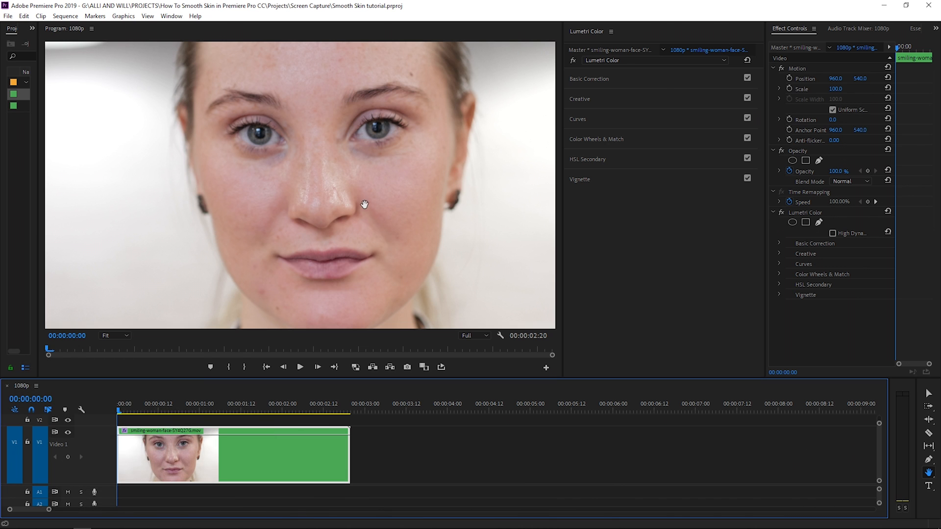
pyautogui.moveTo(386, 214)
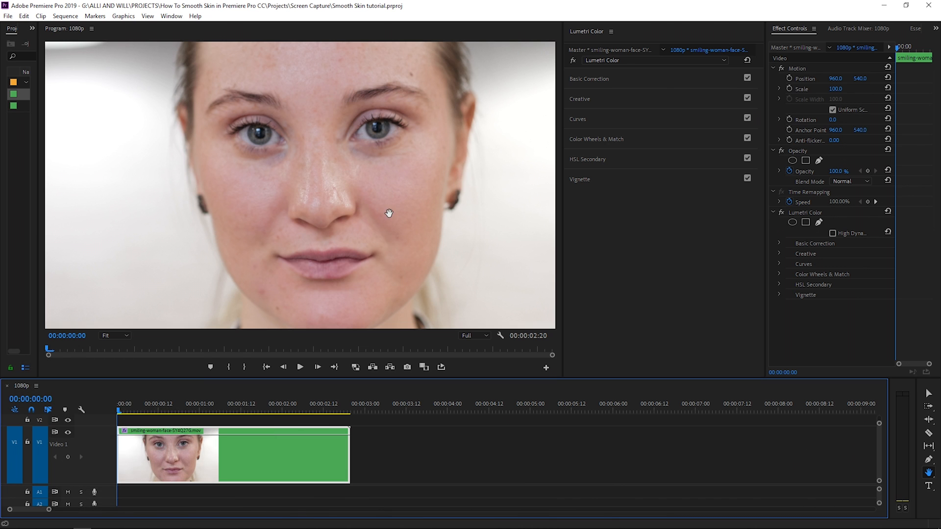
pyautogui.moveTo(414, 234)
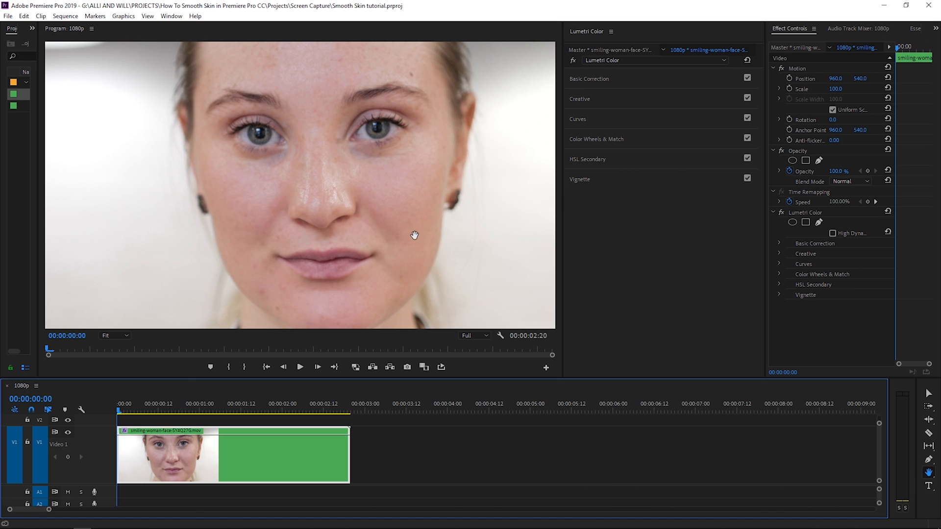
pyautogui.moveTo(405, 284)
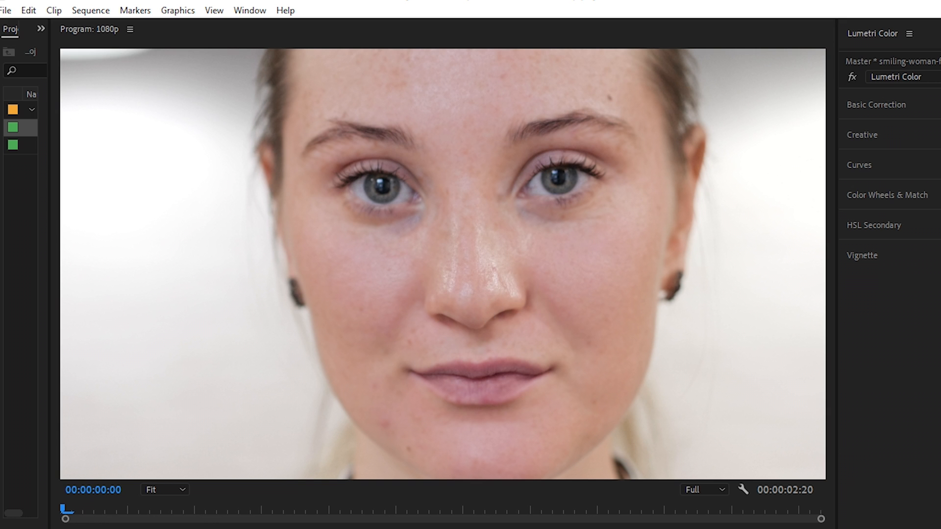
# - Zoom the Program Monitor to 150% to inspect the skin around the eye
pyautogui.click(851, 77)
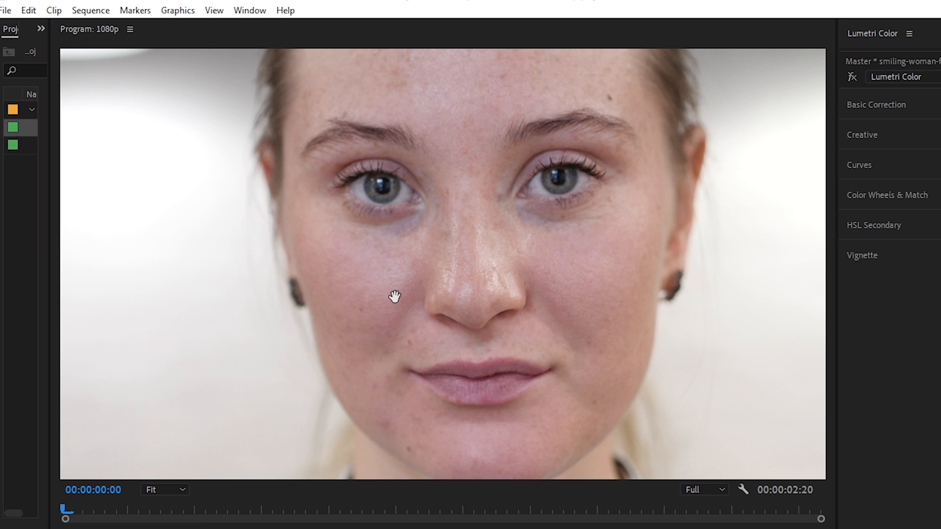
pyautogui.moveTo(289, 189)
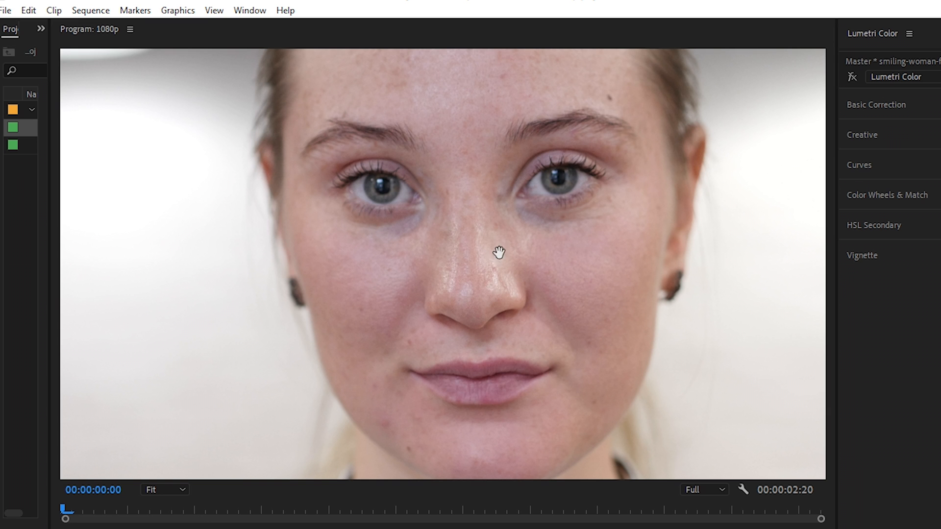
pyautogui.moveTo(591, 326)
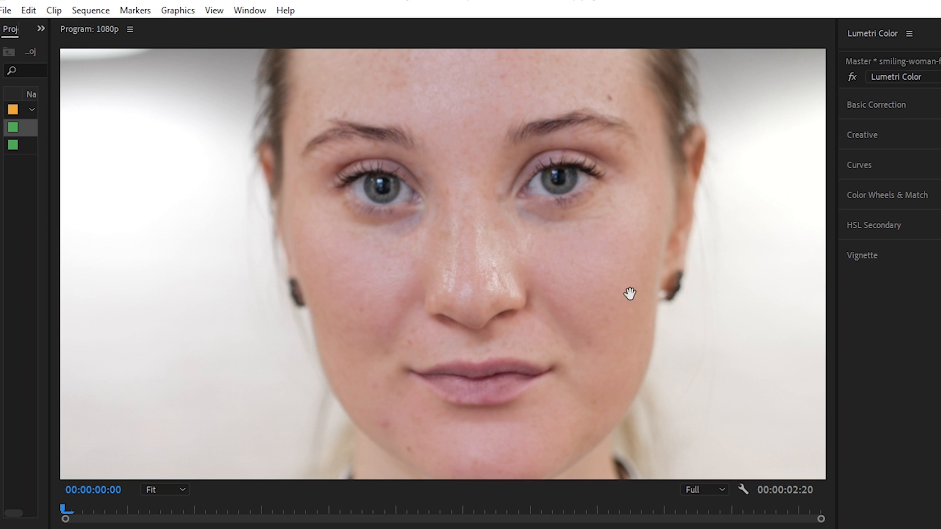
pyautogui.moveTo(364, 262)
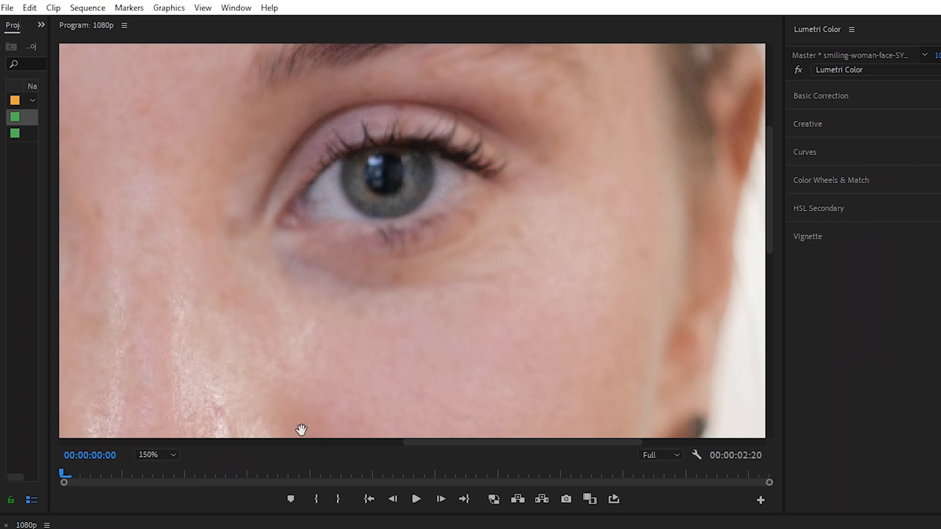
# - Restore the full-frame preview and expand the existing HSL Secondary settings to review the old key
pyautogui.click(173, 455)
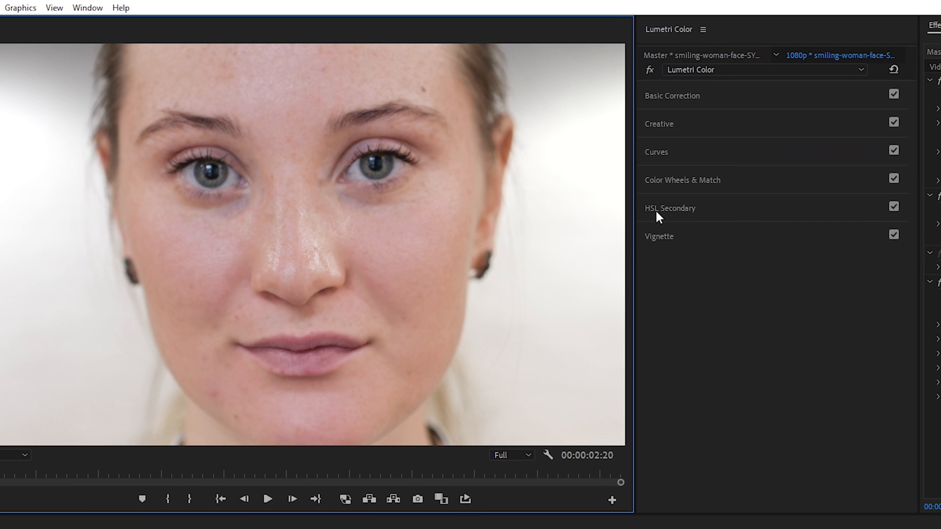
pyautogui.click(670, 208)
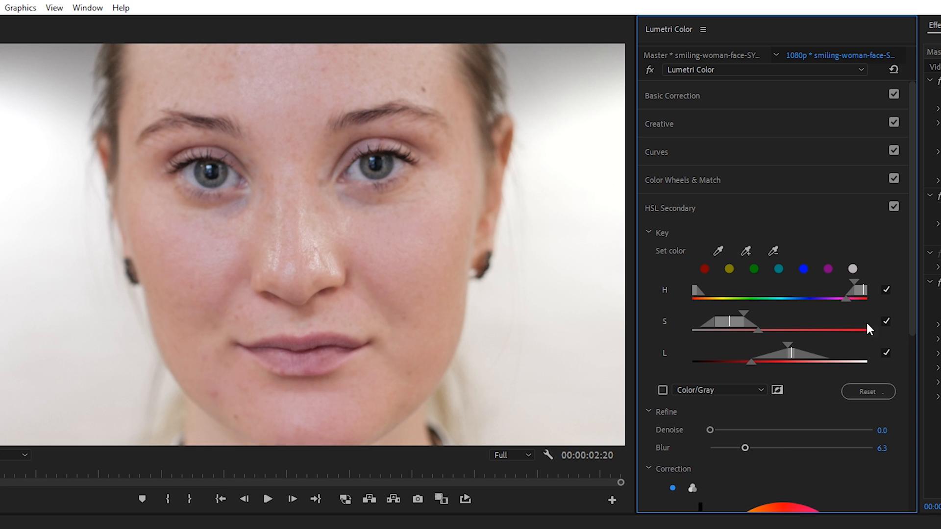
pyautogui.scroll(-3)
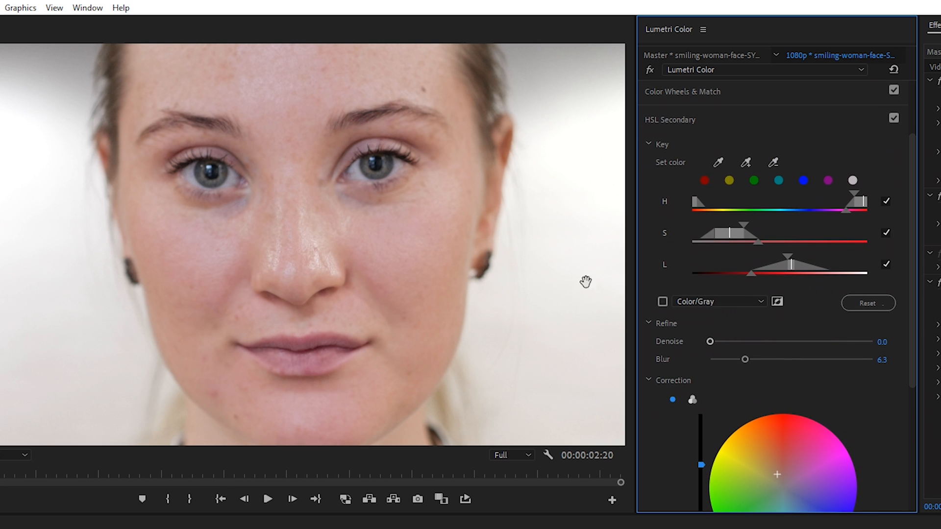
pyautogui.moveTo(795, 362)
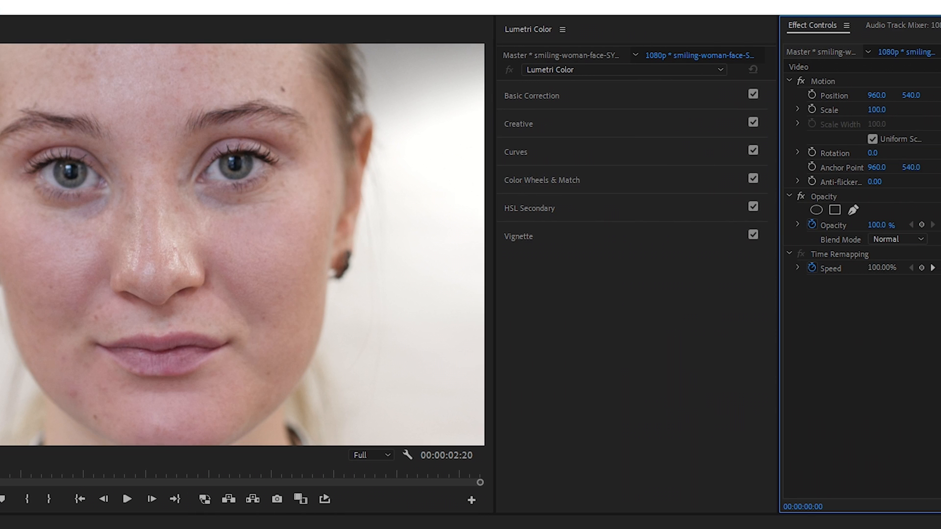
# - Sample the woman's skin colour with the Set Color eyedropper and preview the key as Color/Gray
pyautogui.click(530, 208)
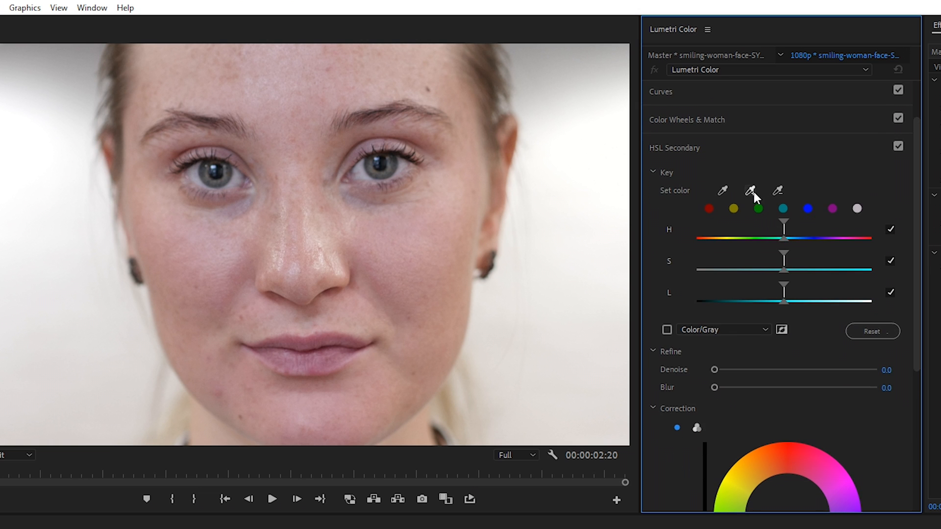
pyautogui.click(750, 191)
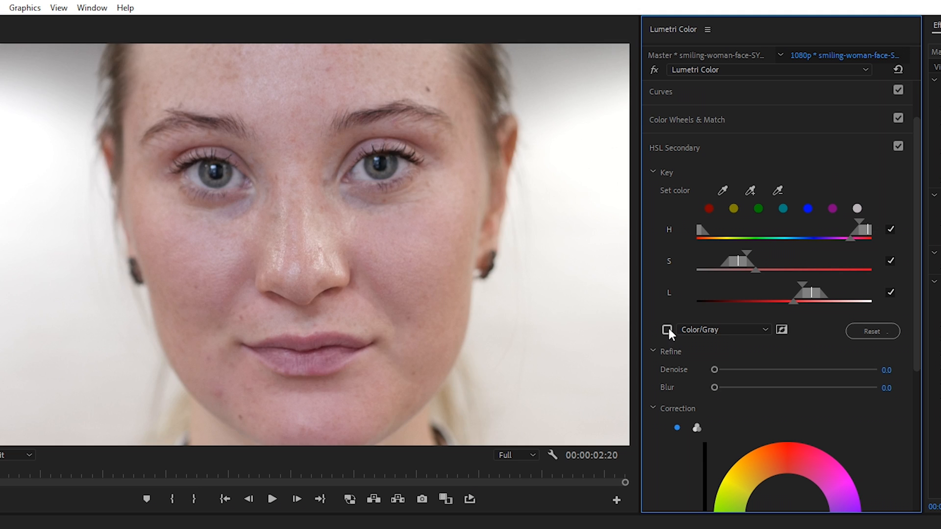
pyautogui.click(667, 330)
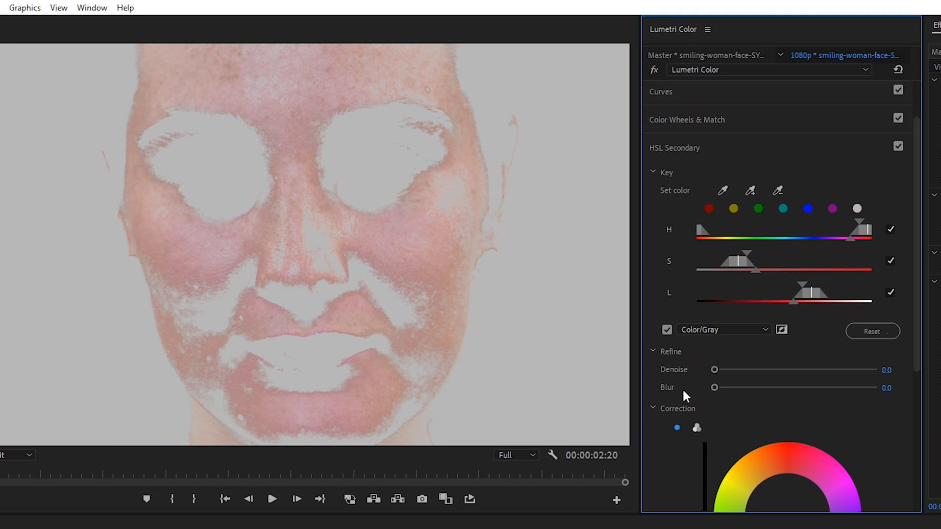
# - Blur the skin key to 7.3 and refine its hue and saturation ranges
pyautogui.moveTo(714, 388); pyautogui.dragTo(754, 388)
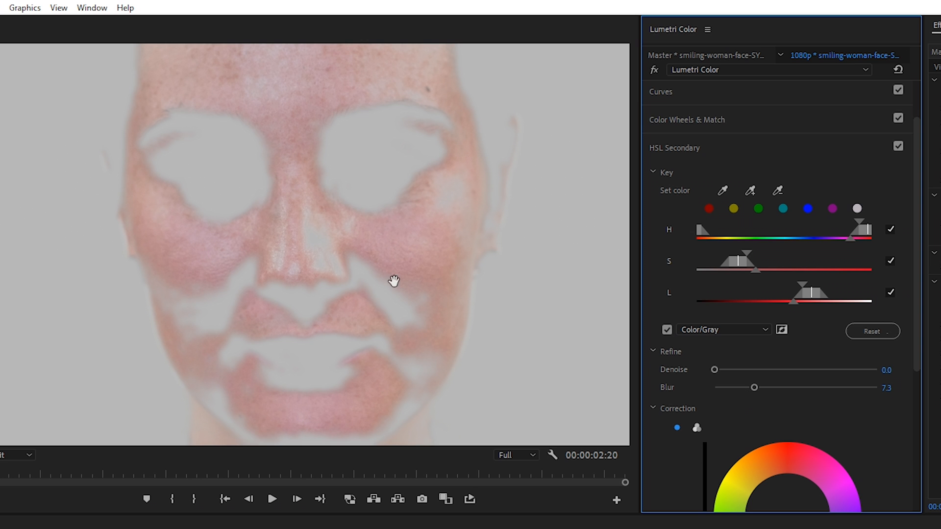
pyautogui.moveTo(797, 206)
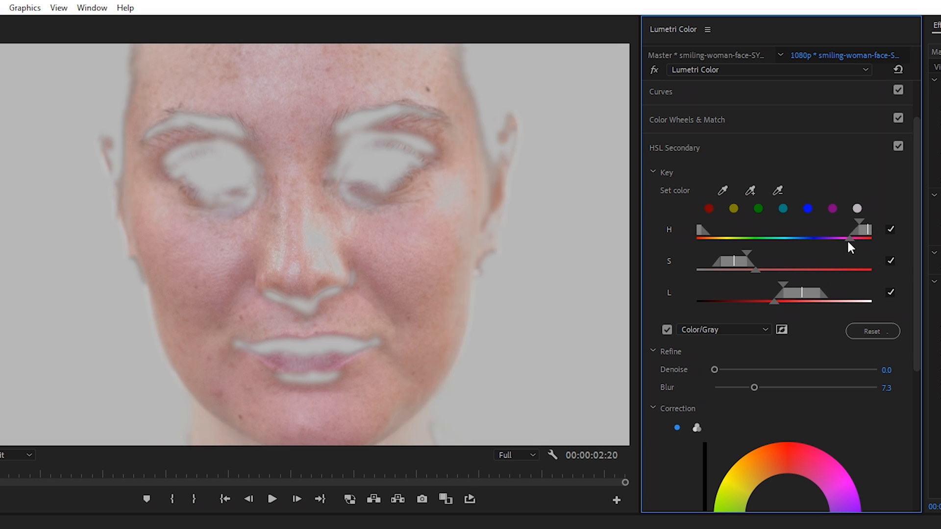
pyautogui.moveTo(750, 261); pyautogui.dragTo(771, 275)
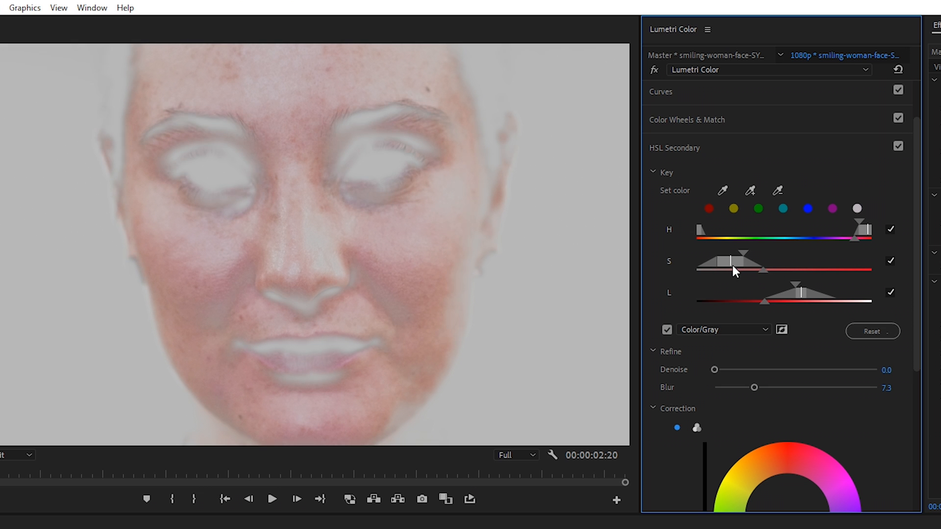
pyautogui.moveTo(729, 269); pyautogui.dragTo(746, 269)
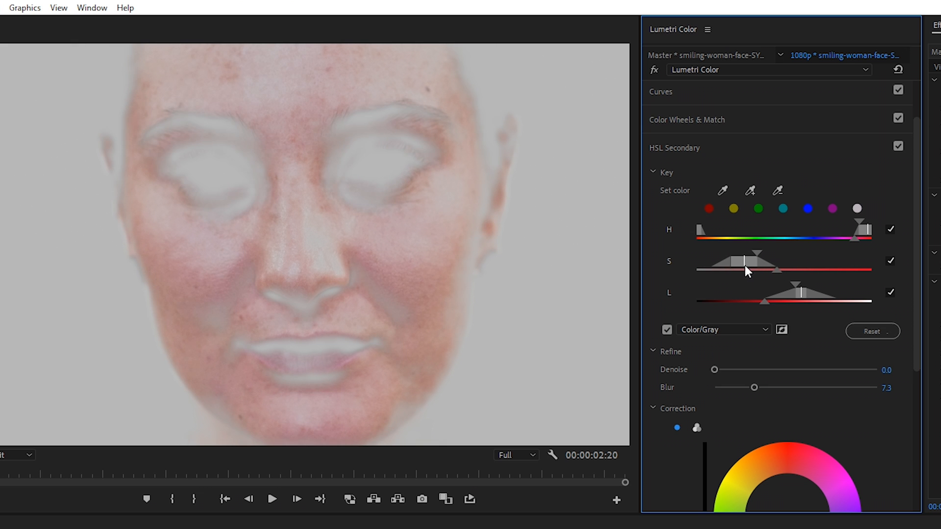
pyautogui.moveTo(747, 269); pyautogui.dragTo(738, 270)
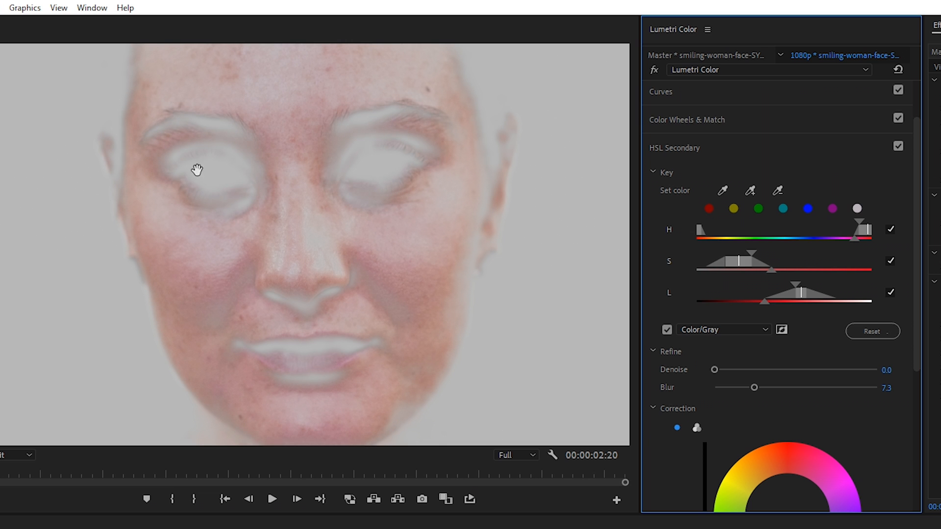
pyautogui.moveTo(386, 211)
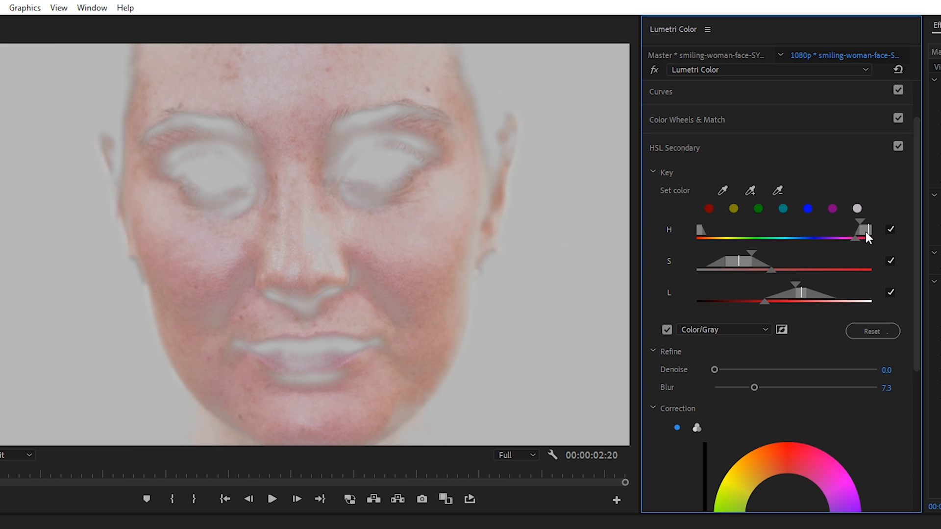
pyautogui.moveTo(775, 260); pyautogui.dragTo(746, 264)
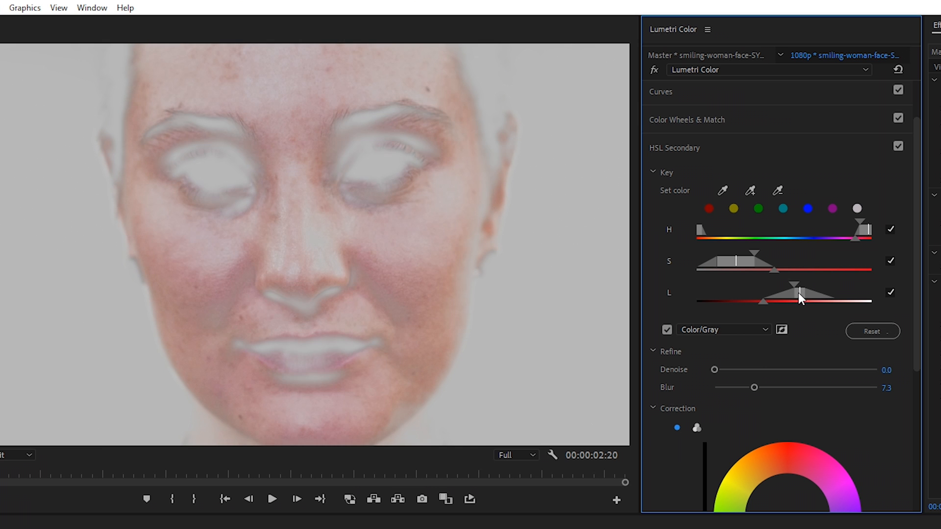
# - Preview a darker keyed skin with the brightness slider, then return brightness to neutral
pyautogui.scroll(-3)
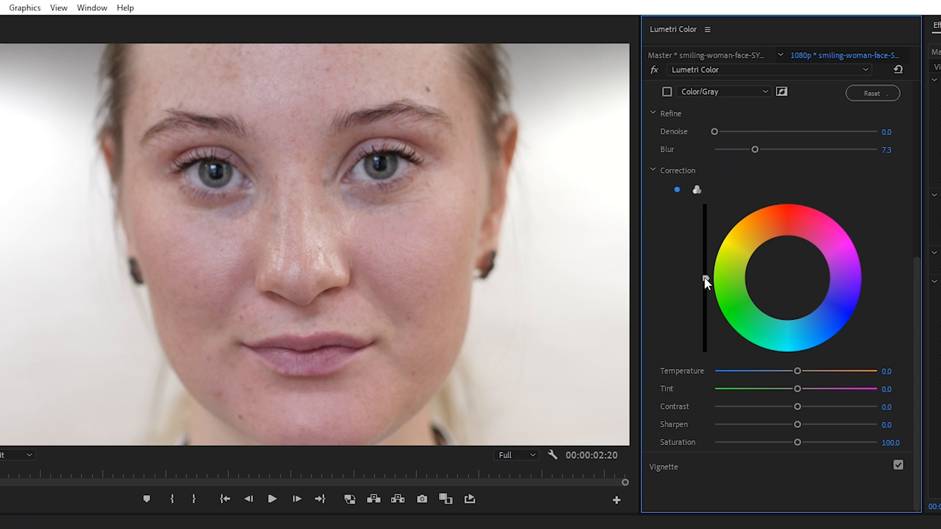
pyautogui.moveTo(705, 281); pyautogui.dragTo(705, 335)
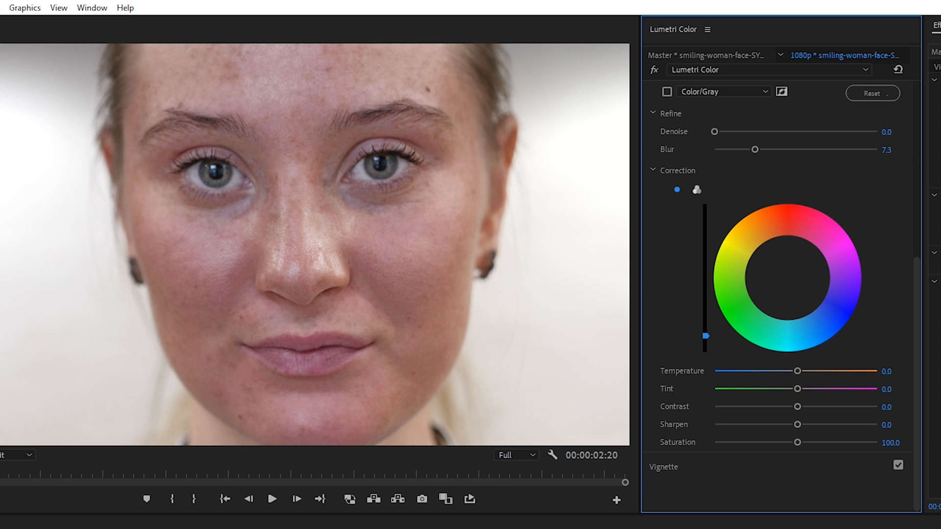
pyautogui.moveTo(705, 334); pyautogui.dragTo(706, 300)
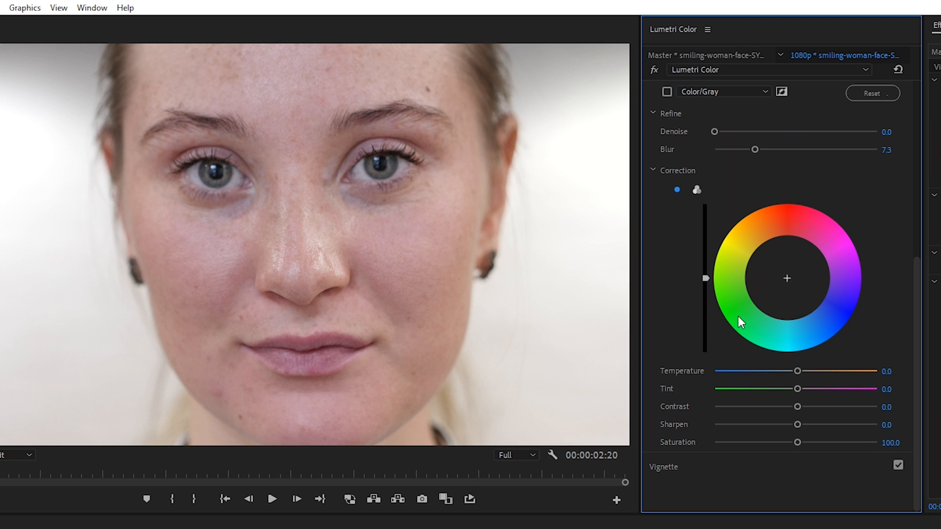
pyautogui.moveTo(425, 257)
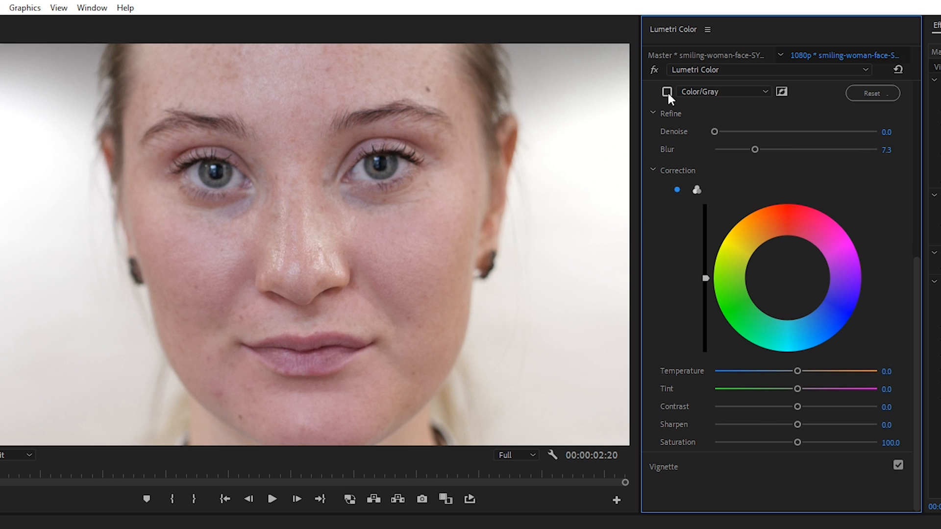
pyautogui.moveTo(221, 245)
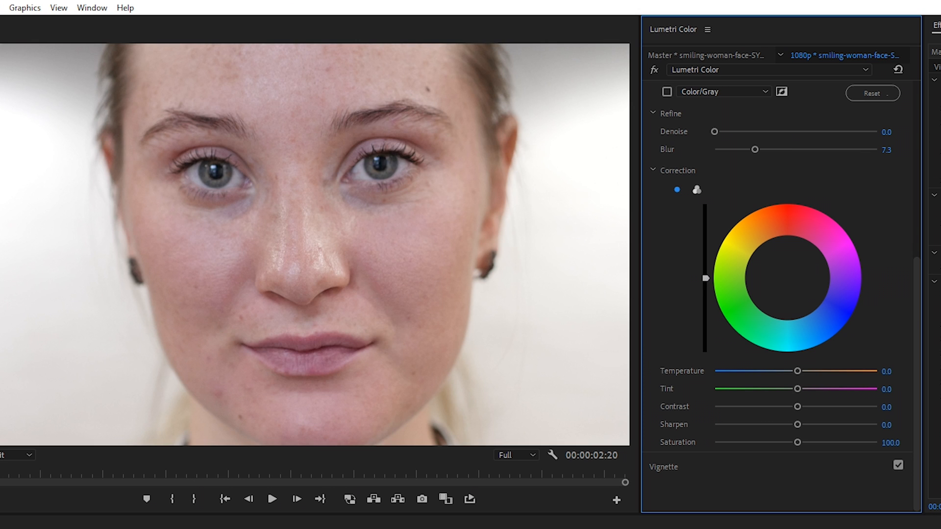
# - Drag the Correction brightness slider up to lighten the keyed skin tones
pyautogui.moveTo(705, 278); pyautogui.dragTo(705, 254)
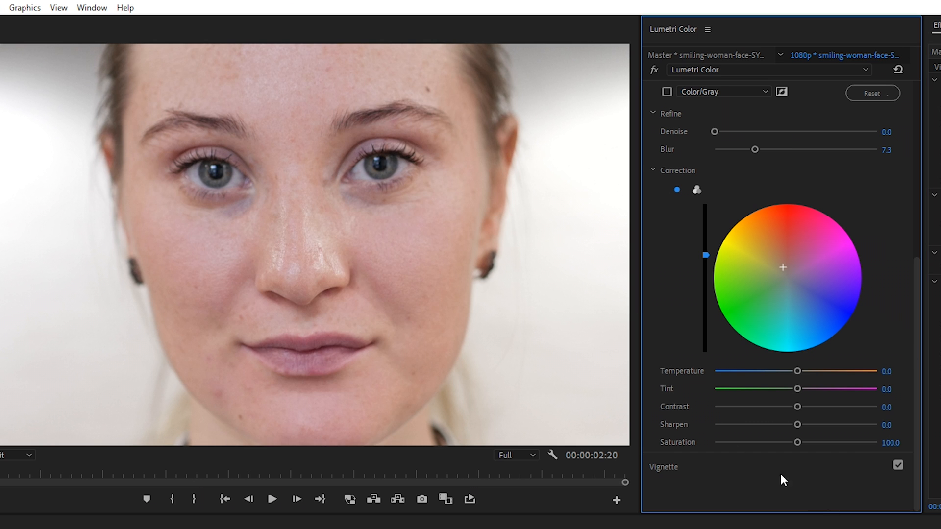
pyautogui.moveTo(801, 428)
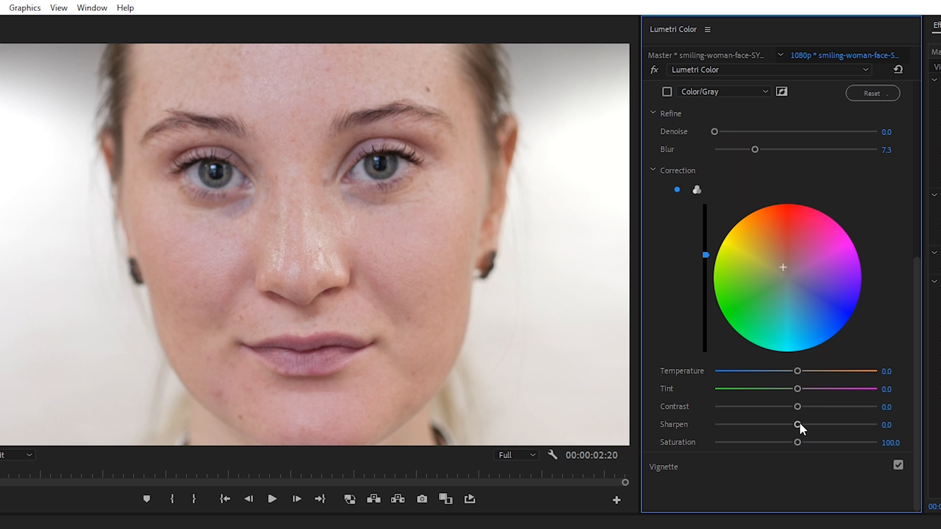
# - Preview maximum skin sharpening, then drop Sharpen to its -100 minimum
pyautogui.moveTo(798, 425); pyautogui.dragTo(876, 424)
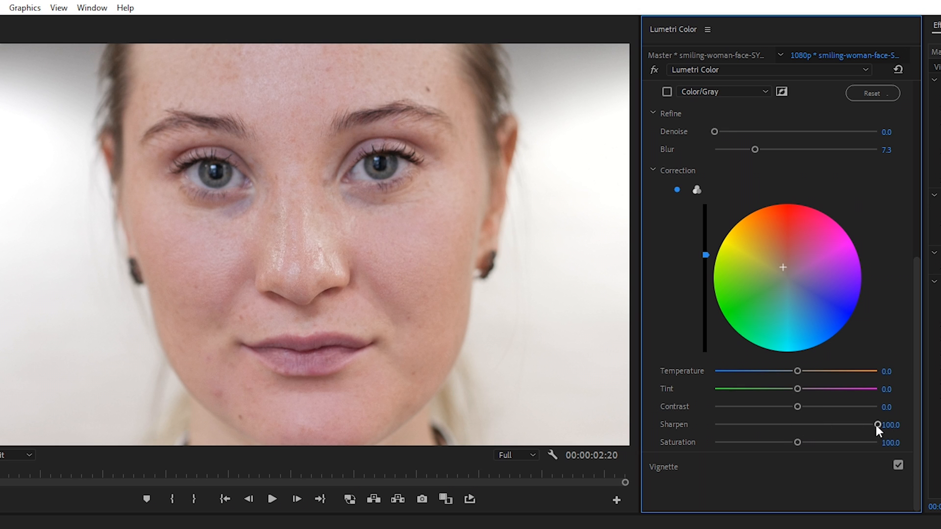
pyautogui.moveTo(878, 424); pyautogui.dragTo(722, 425)
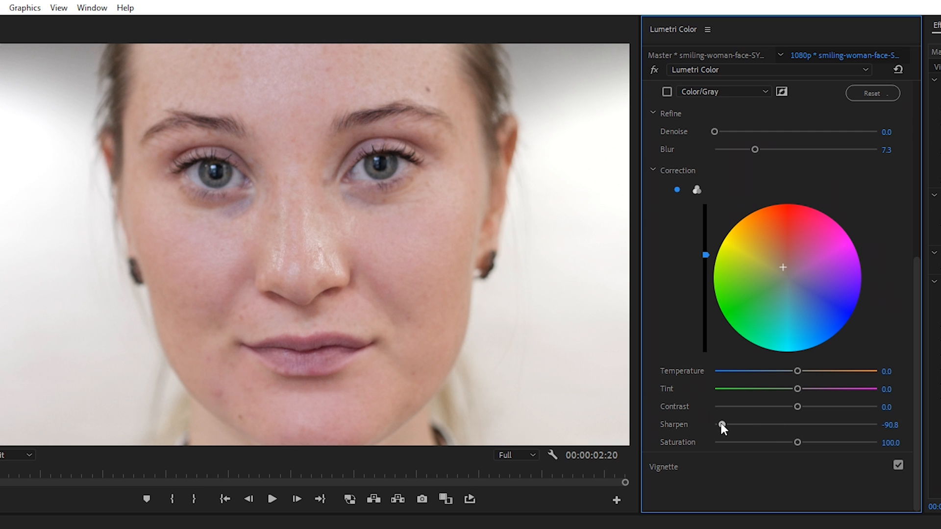
pyautogui.moveTo(723, 424); pyautogui.dragTo(714, 424)
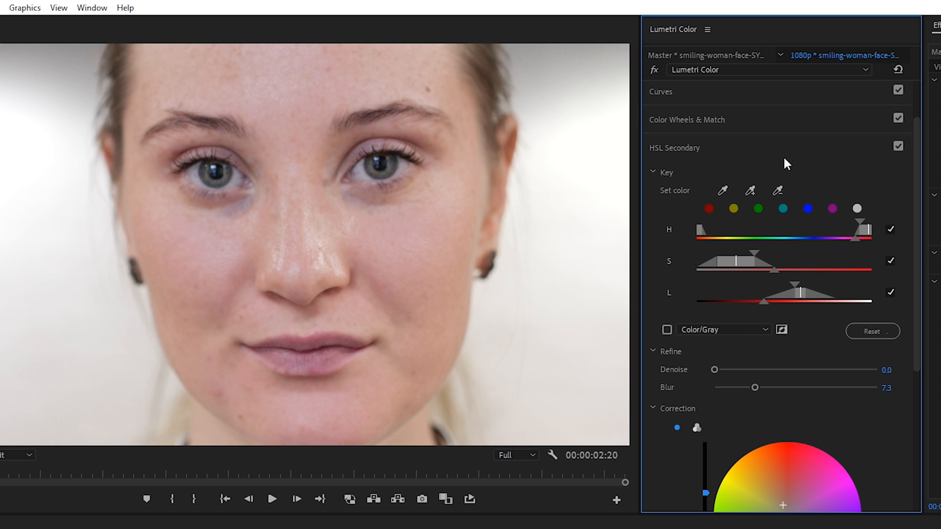
pyautogui.scroll(-3)
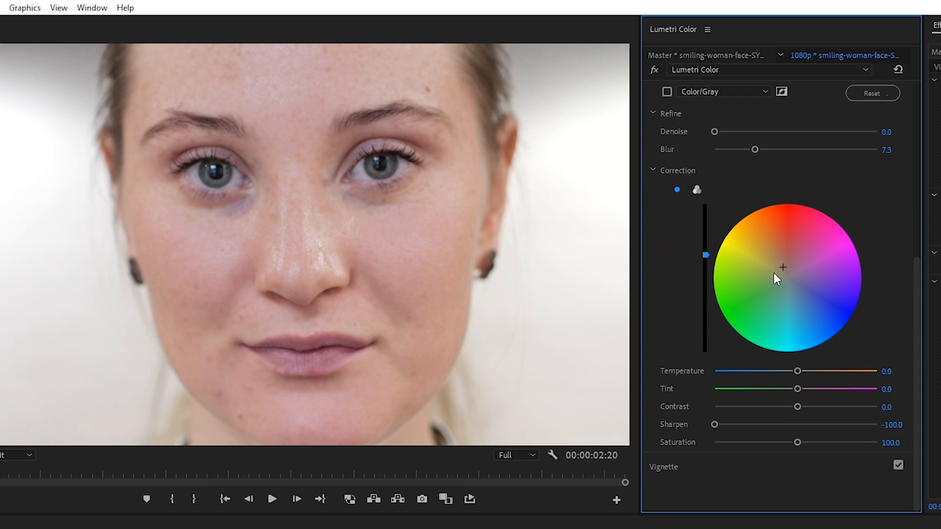
pyautogui.moveTo(705, 434)
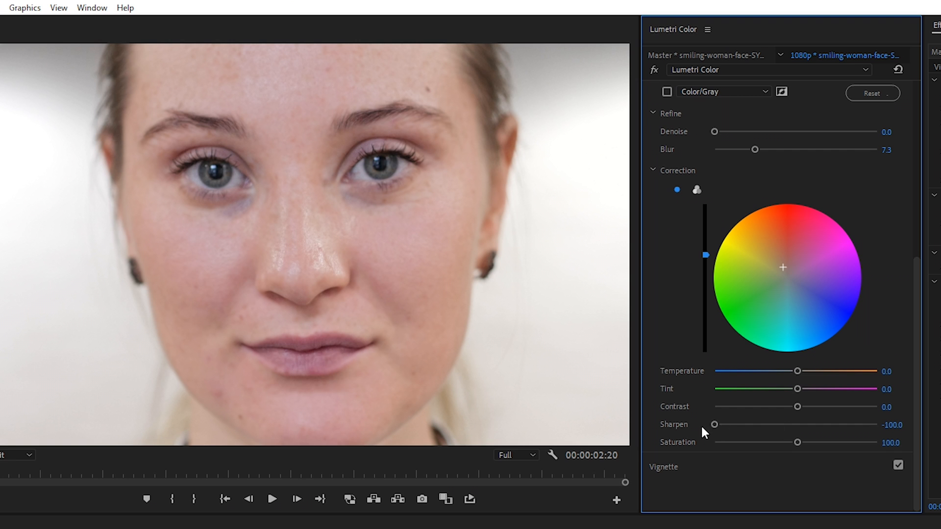